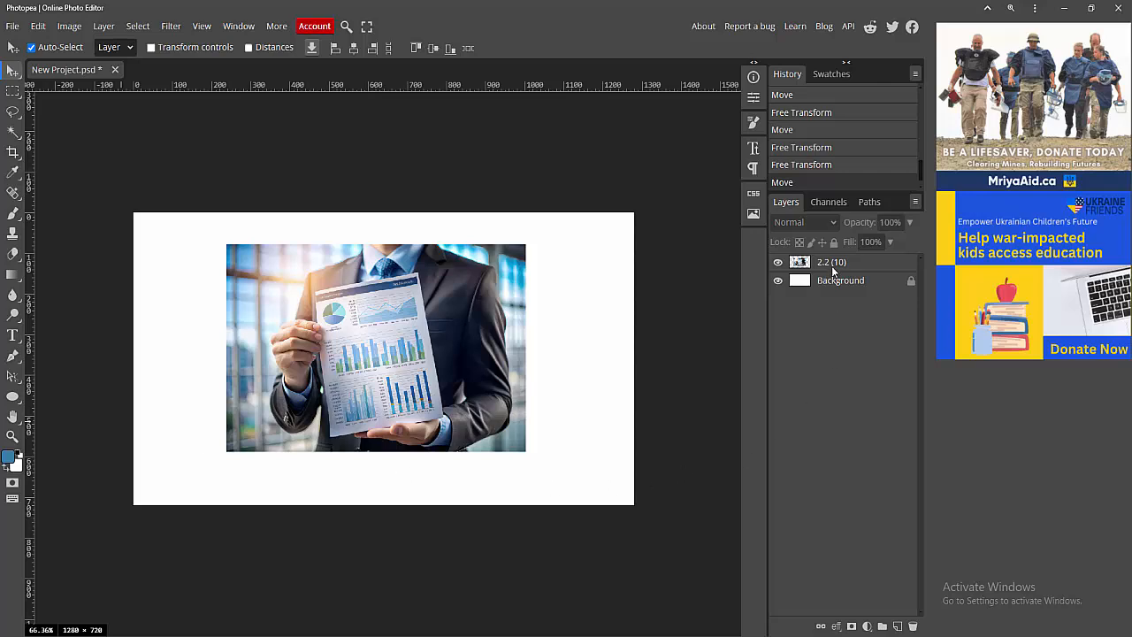
Scale the photo layer to about 62% and place it in the canvas's upper middle.
click(800, 262)
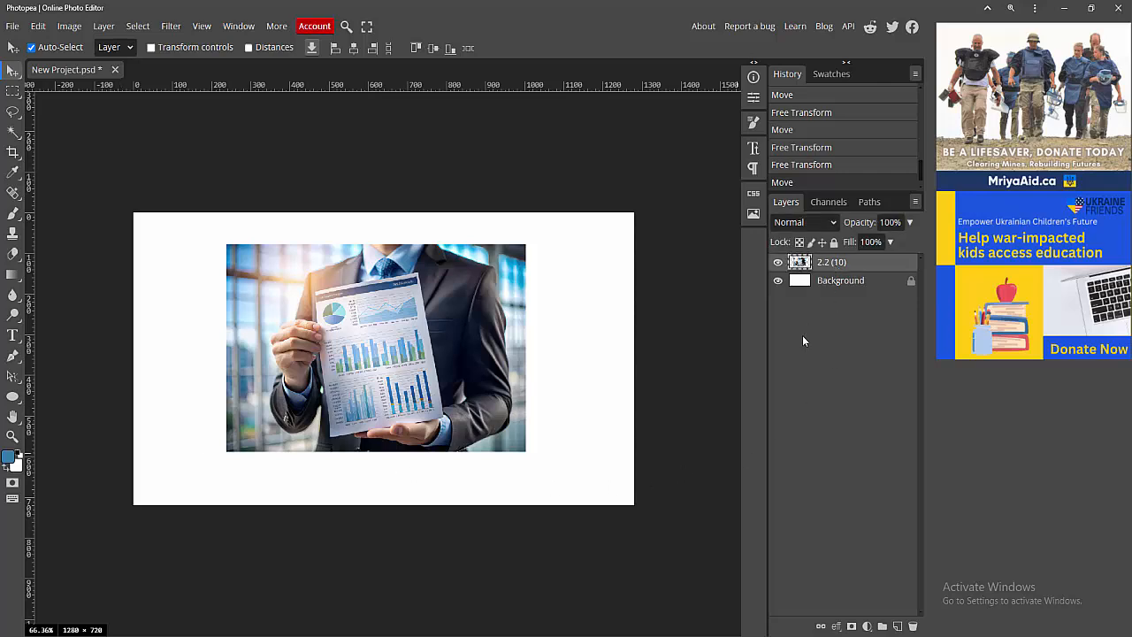
click(840, 279)
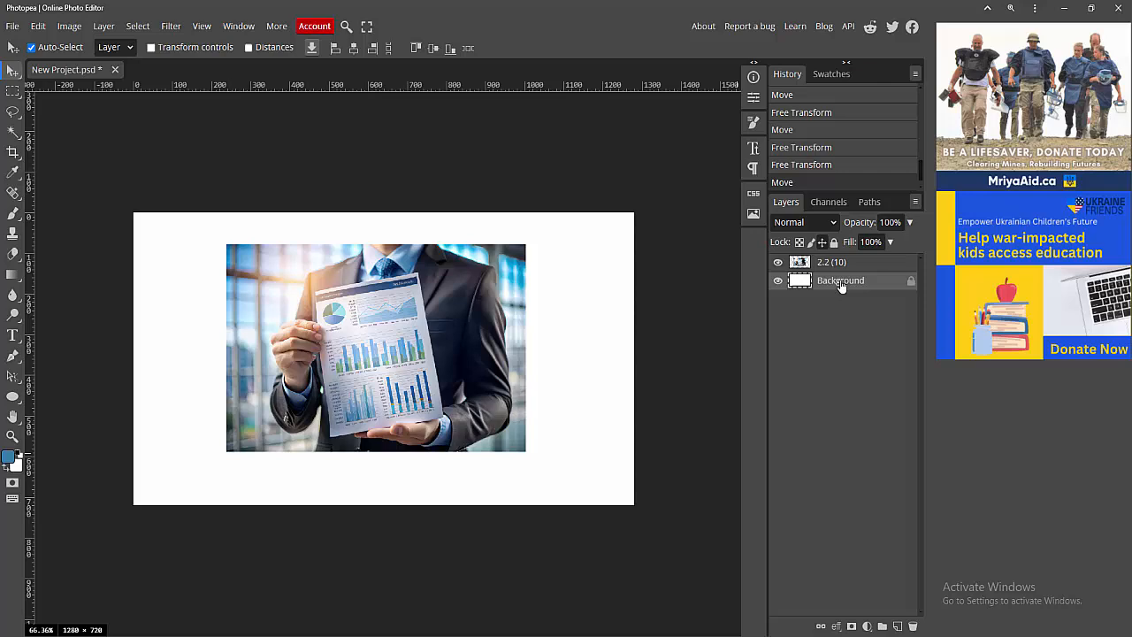
mouse_move(424, 346)
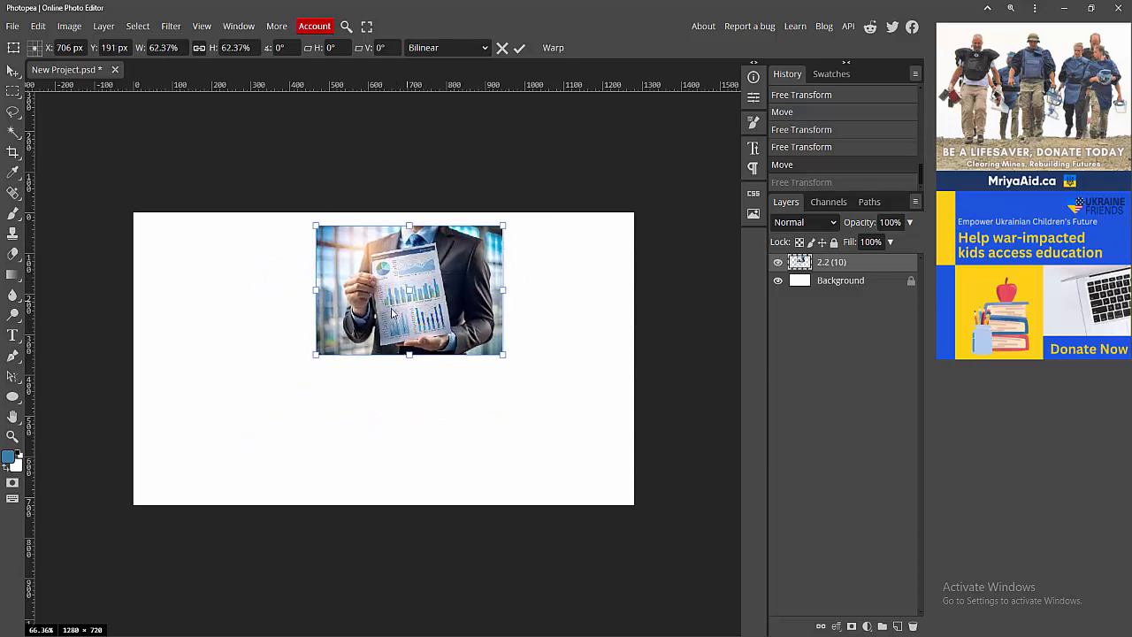
drag(409, 290, 398, 301)
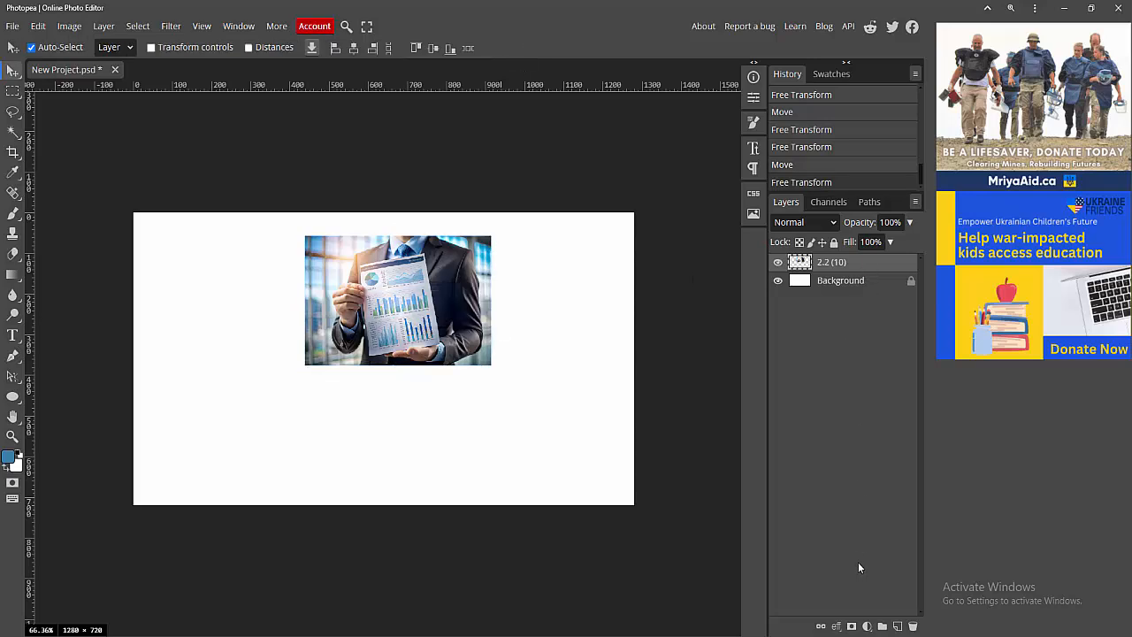
Duplicate the businessman photo layer from its Layers-panel context menu.
right_click(831, 262)
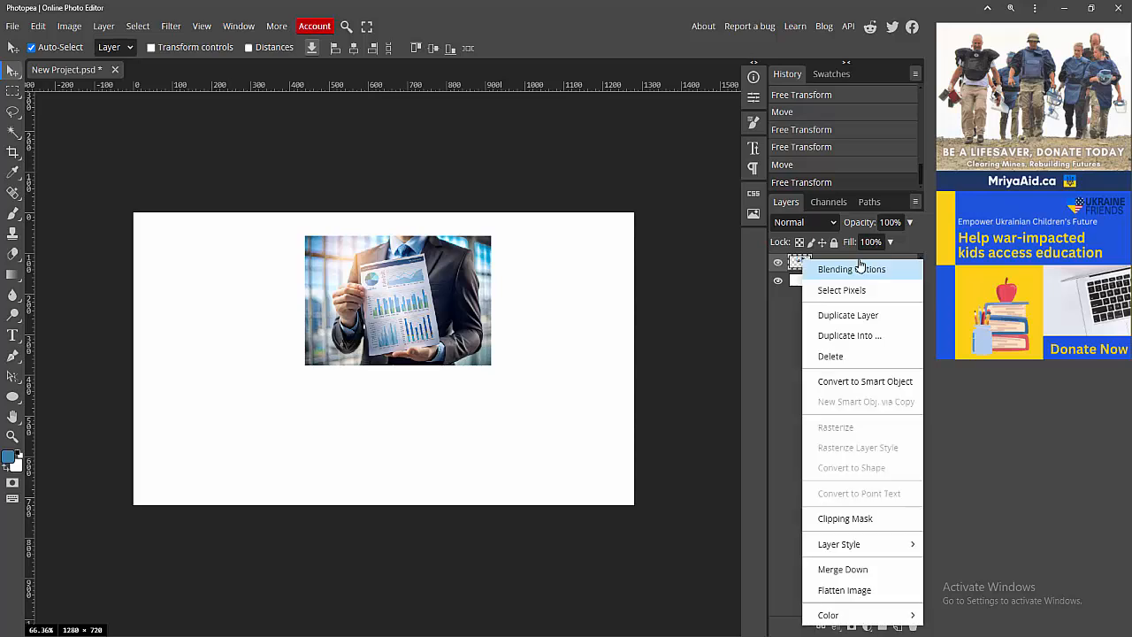
mouse_move(856, 315)
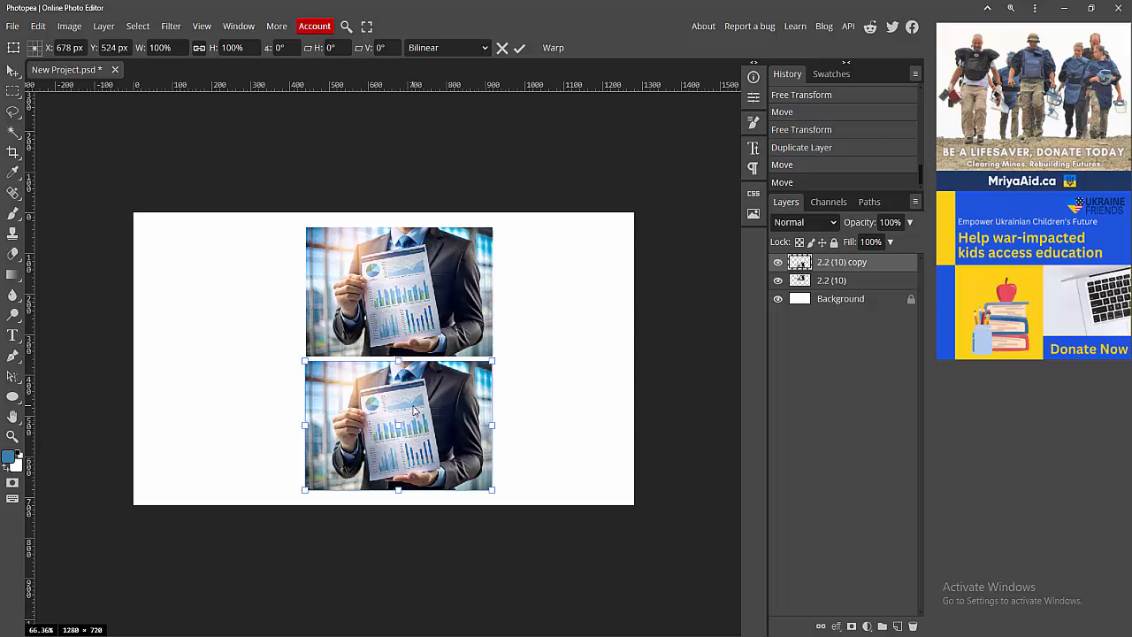
Rotate the lower photo copy 180° so the two copies form a mirrored pair.
right_click(414, 411)
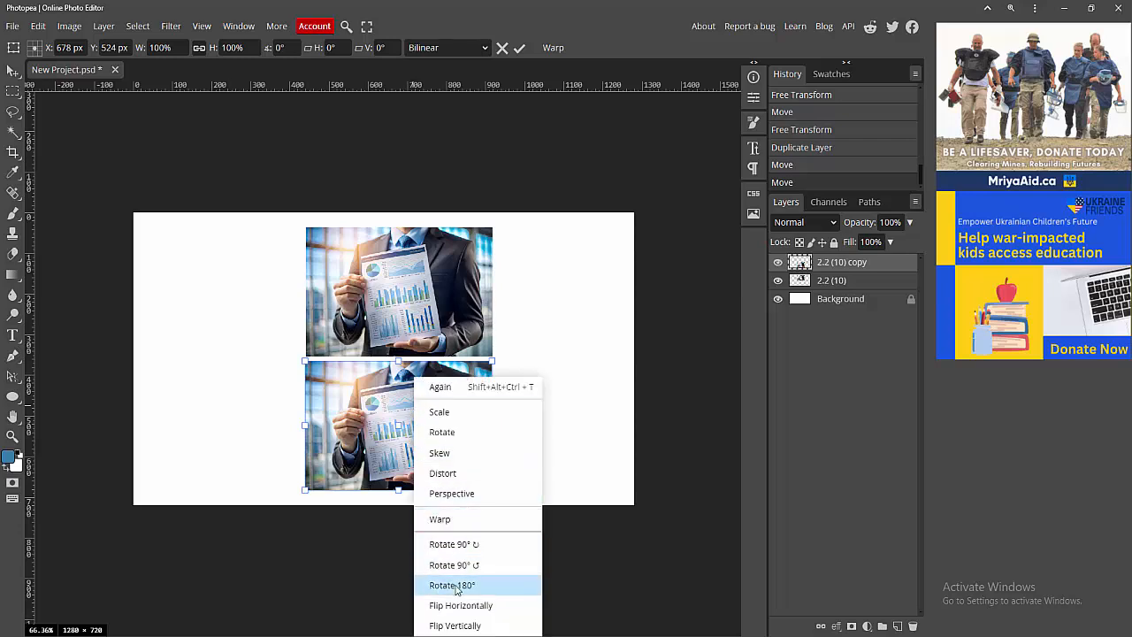
click(451, 583)
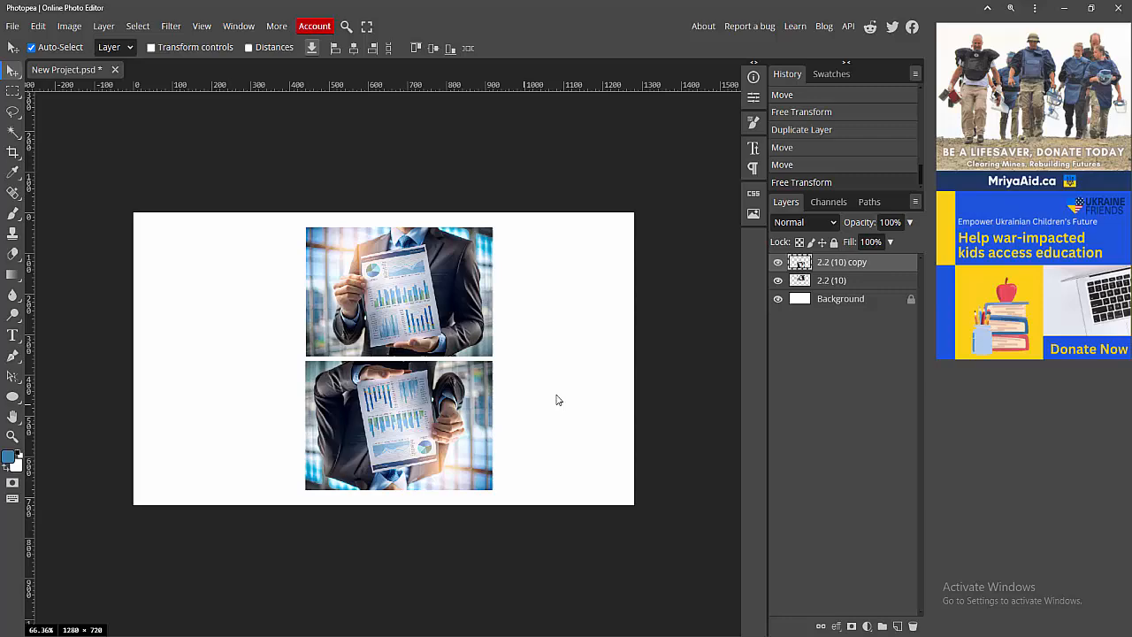
mouse_move(416, 421)
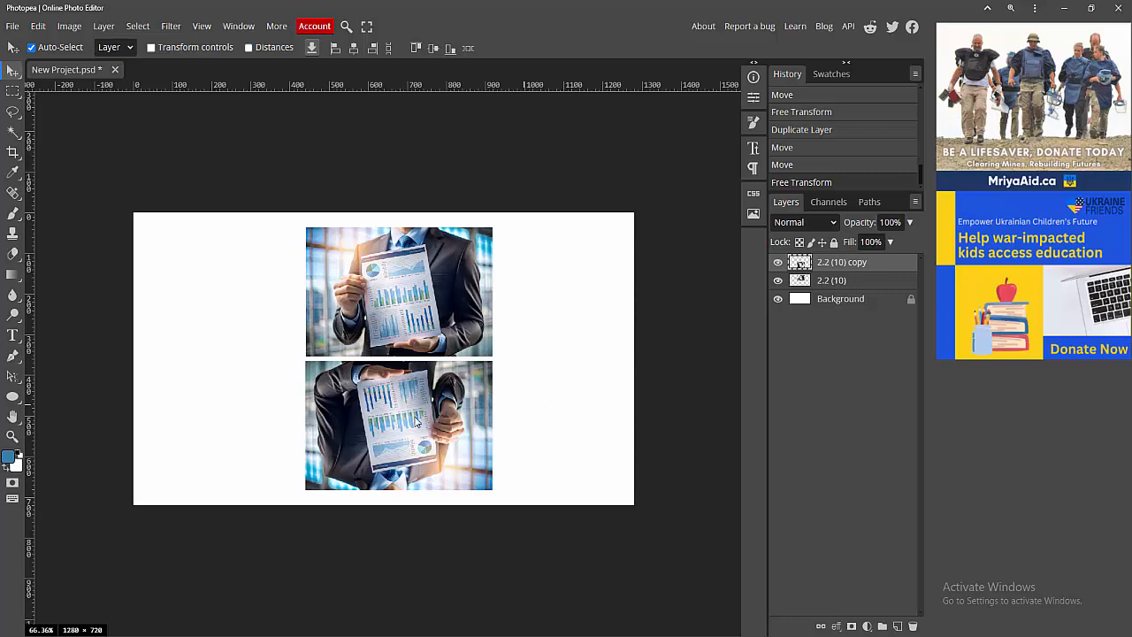